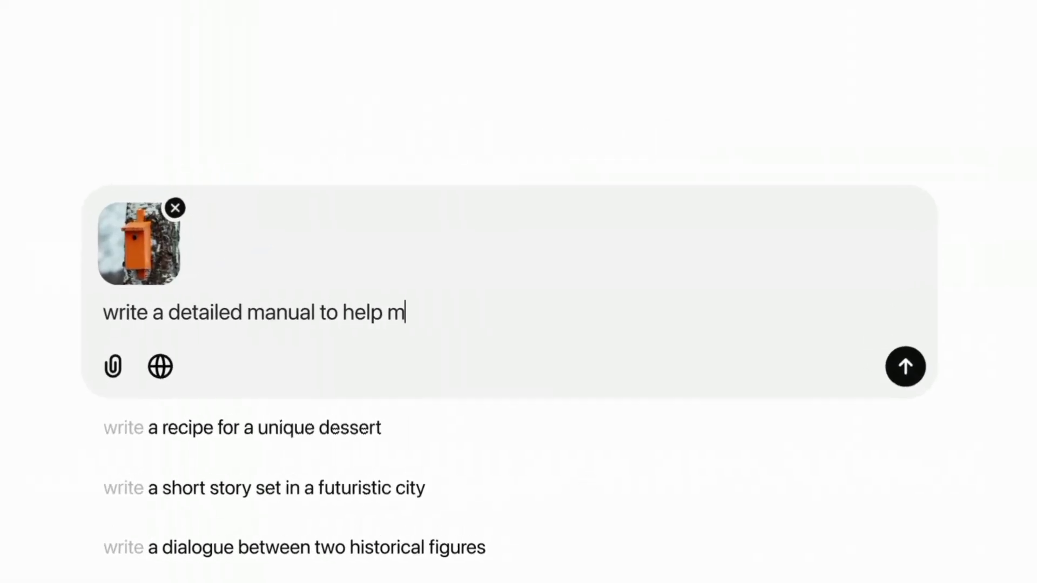
- Send the orange birdhouse photo with the prompt requesting a detailed build manual
click(906, 366)
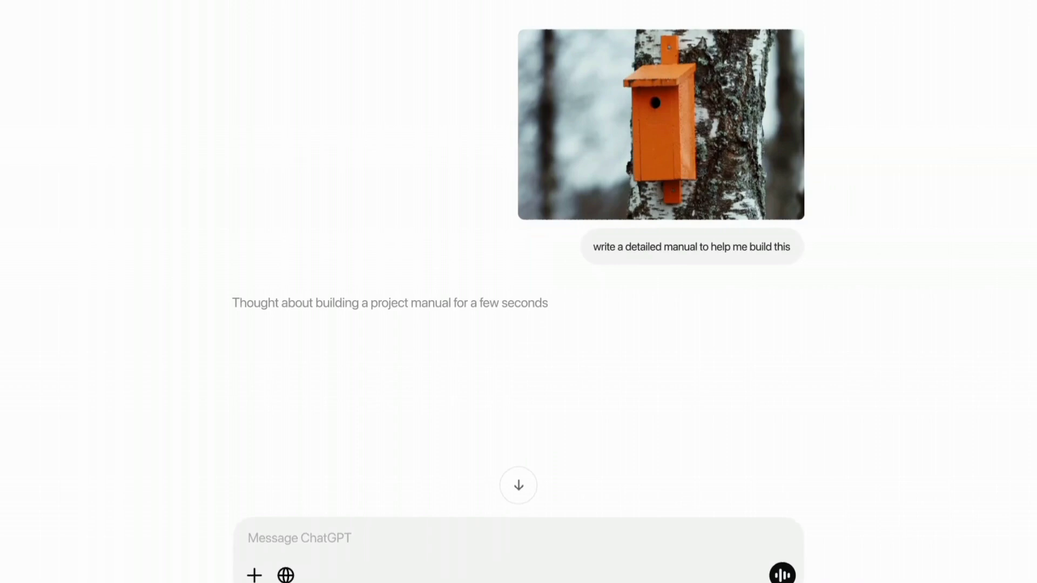